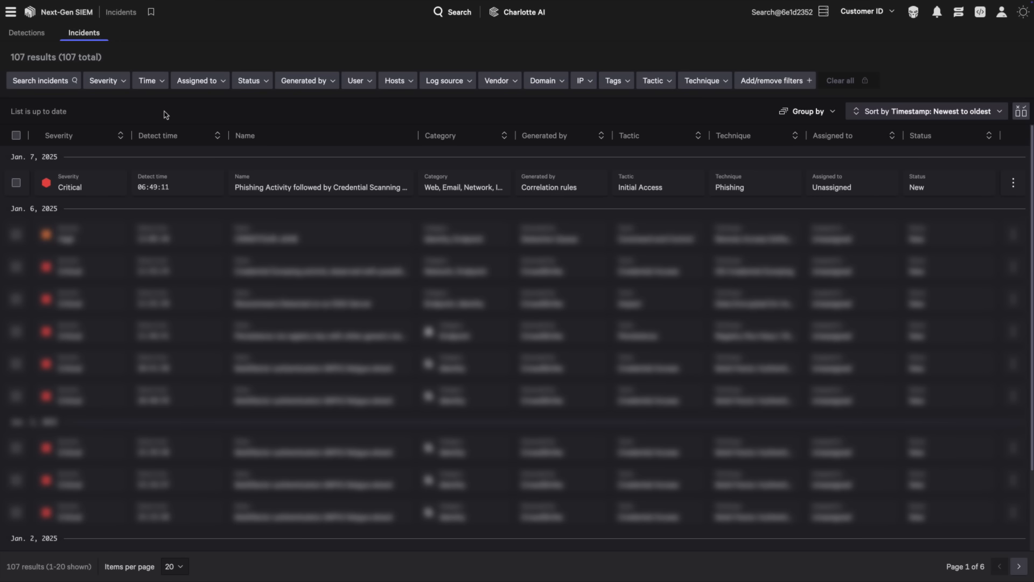
mouse_move(283, 185)
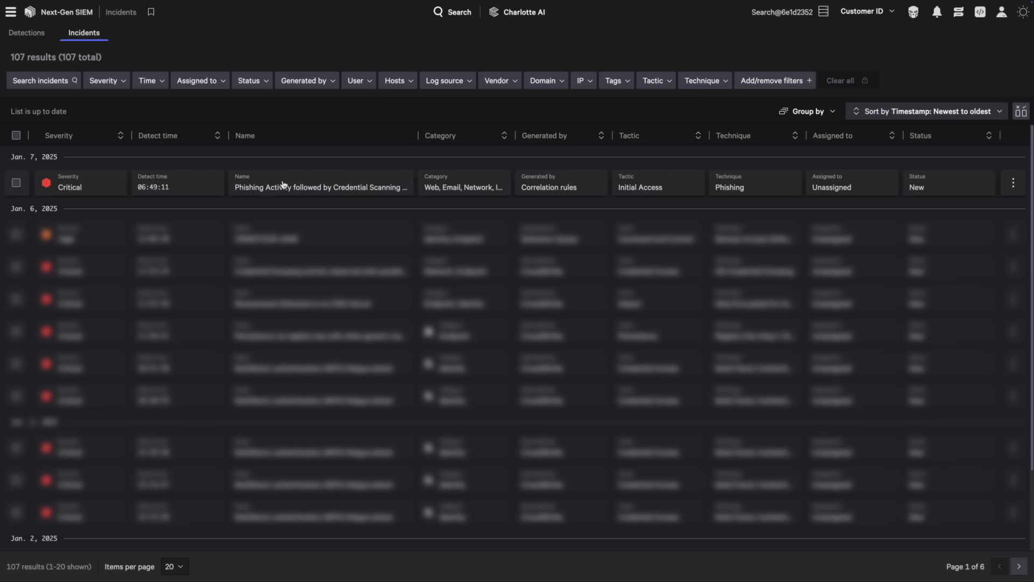
Step: View the critical Phishing Activity incident's summary and then its full incident workbench graph
left_click(321, 186)
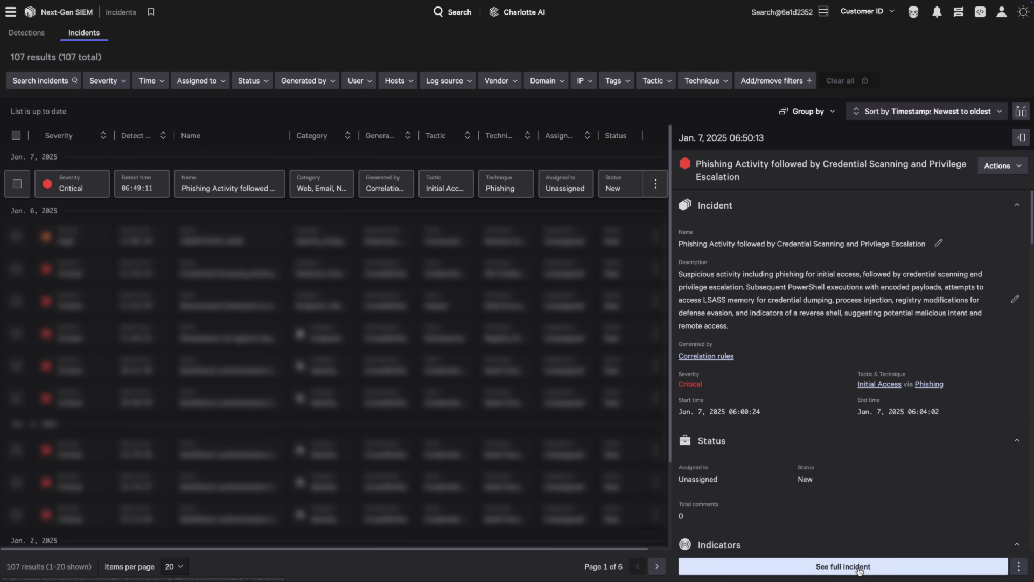
left_click(843, 566)
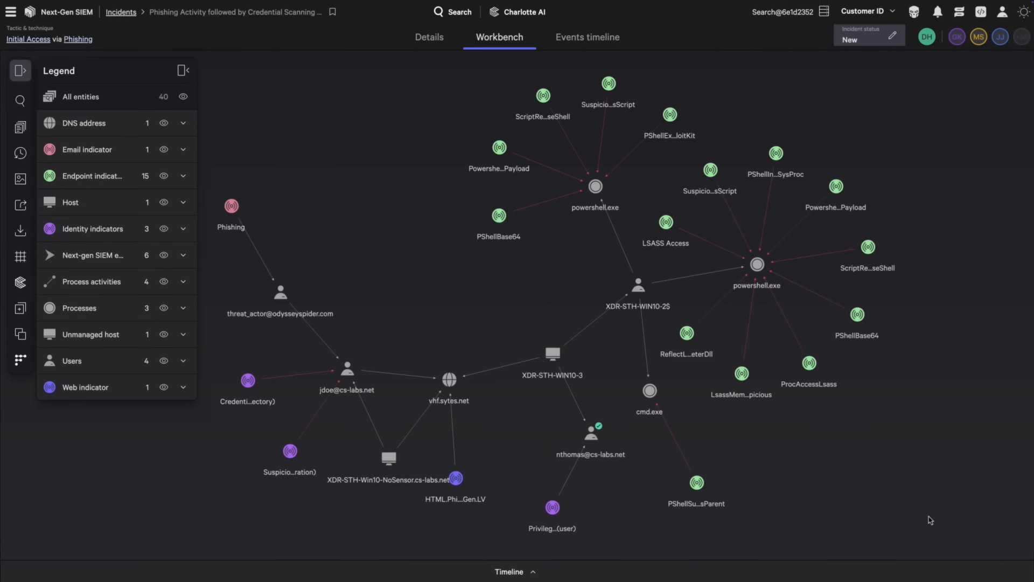
Step: Add the ODYSSEY SPIDER adversary report from Enrichments to the workbench graph
left_click(448, 378)
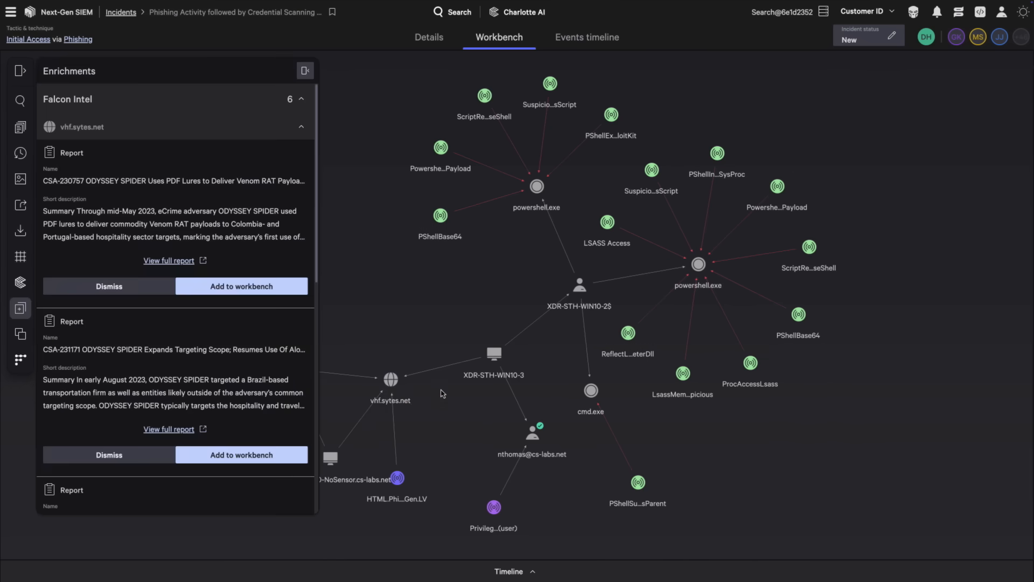
scroll("down", 3)
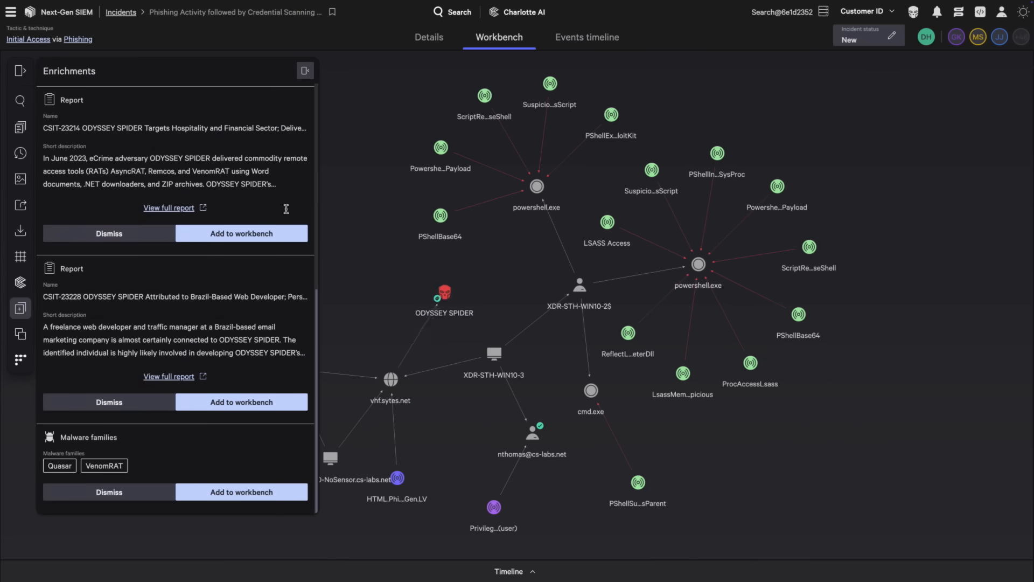
left_click(304, 71)
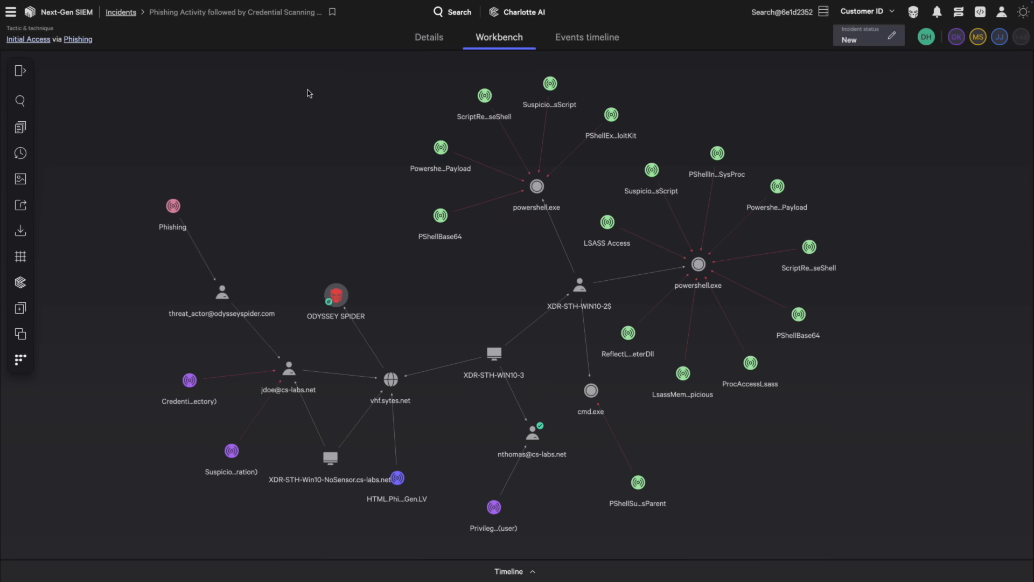
left_click(390, 379)
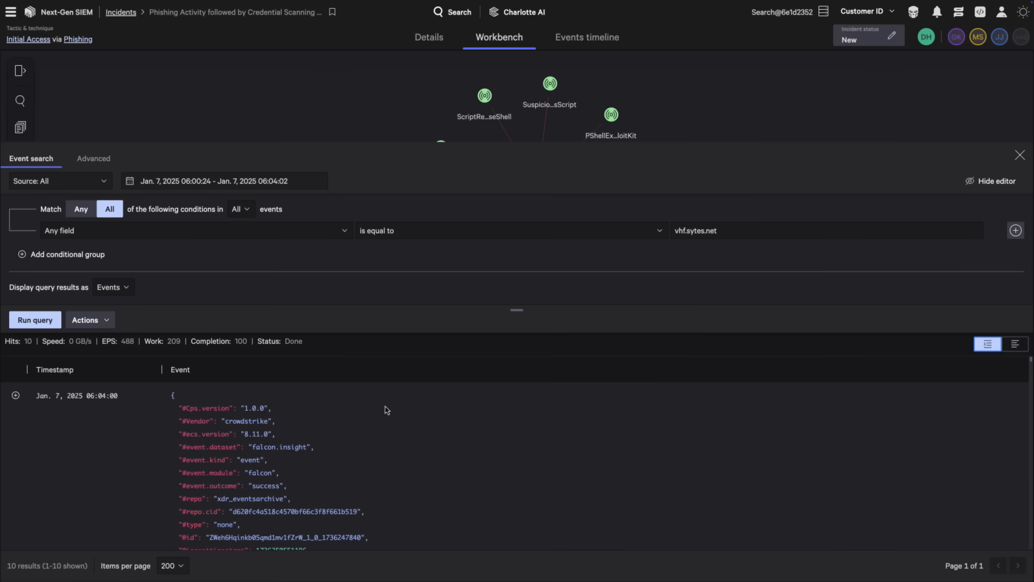
left_click(92, 159)
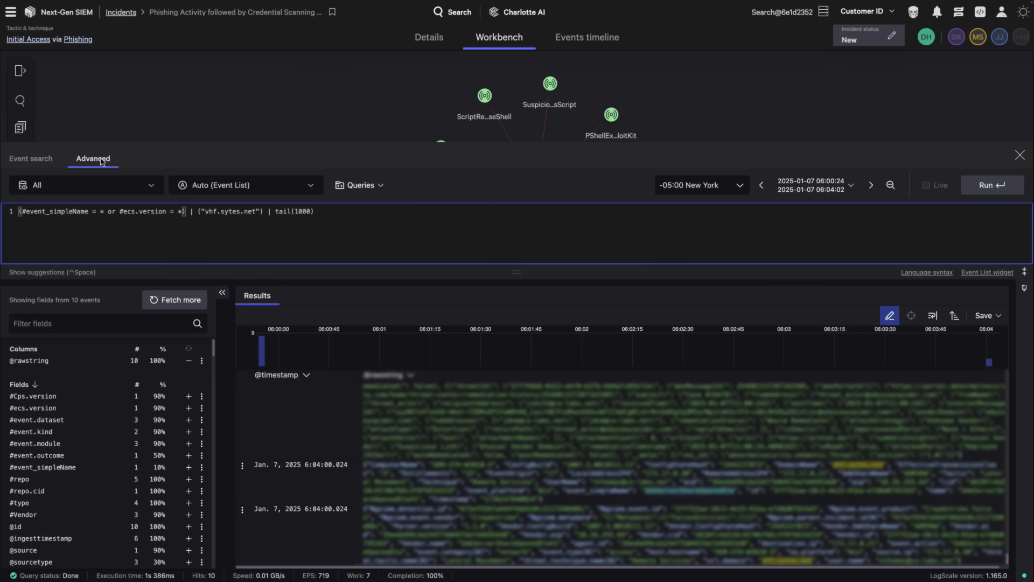
type("hos")
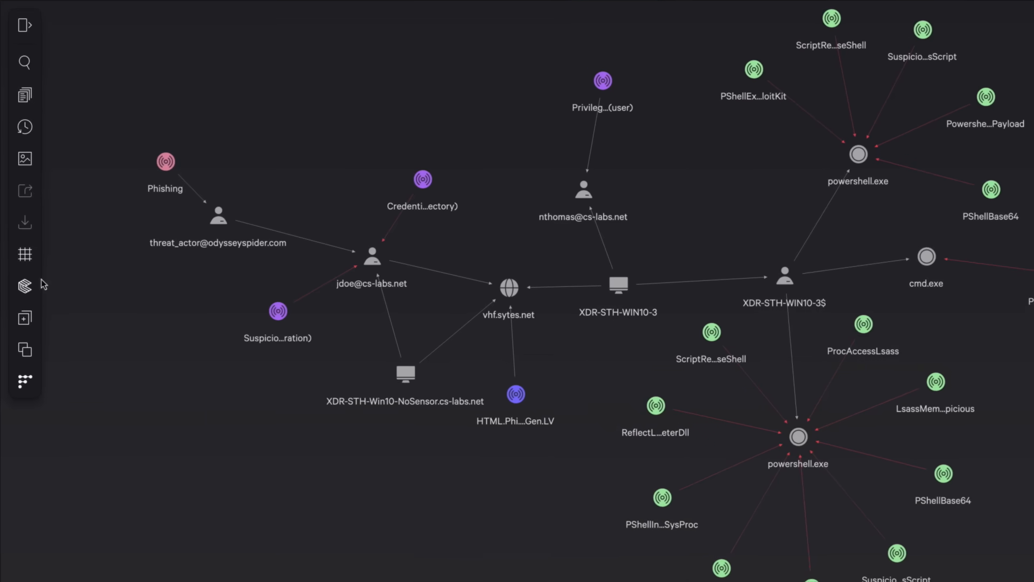
left_click(25, 285)
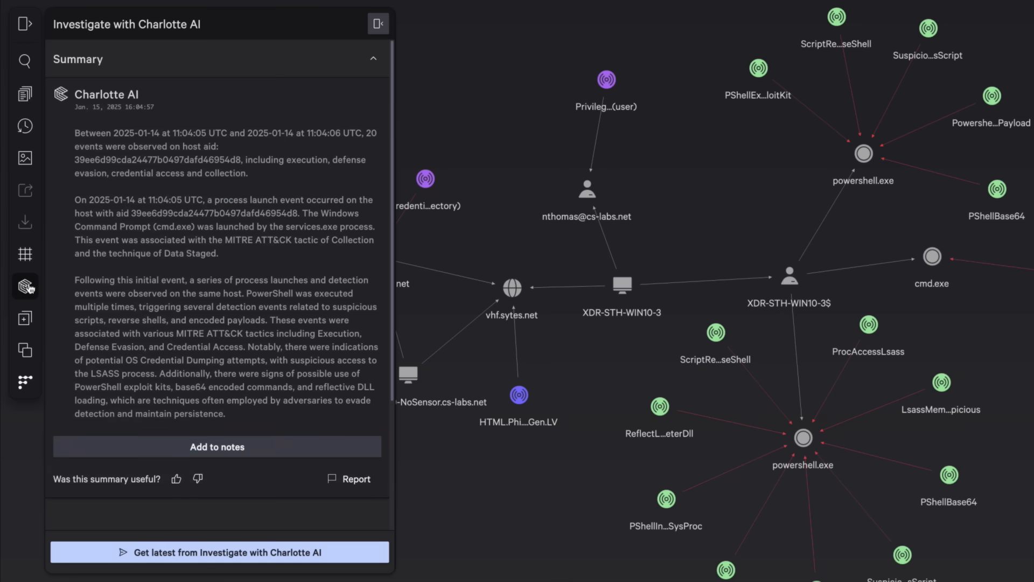
left_click(378, 23)
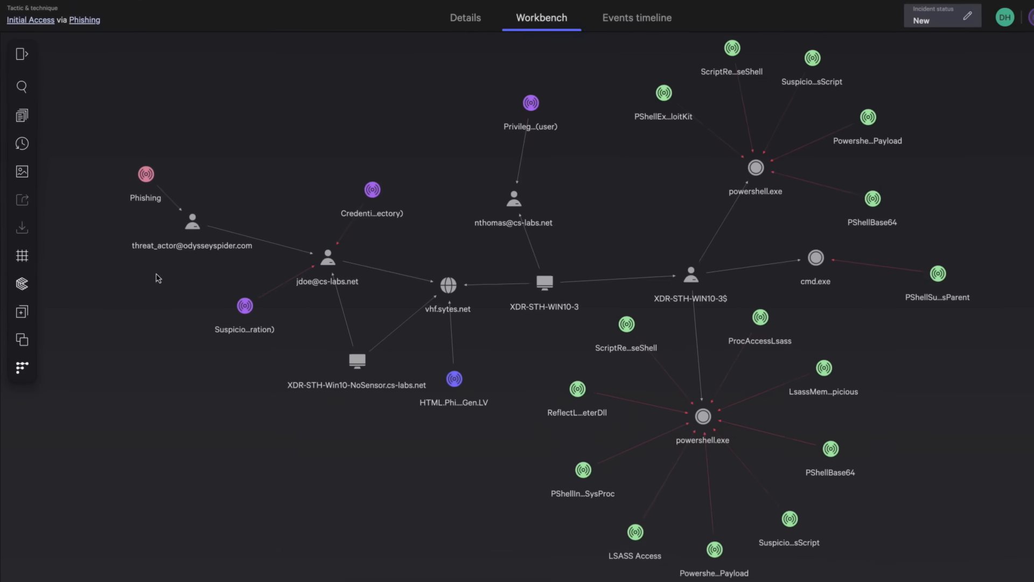
left_click(328, 258)
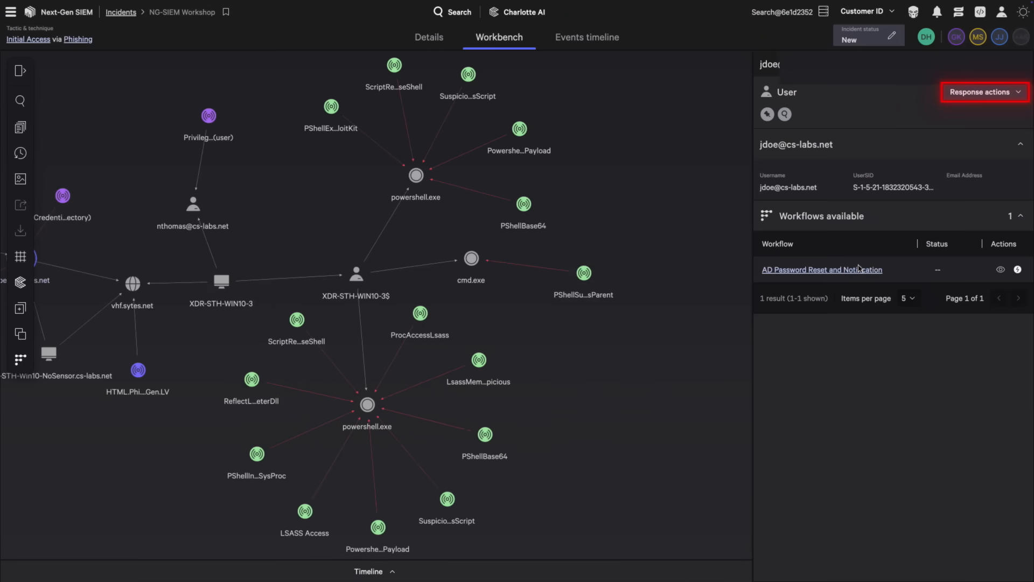
left_click(1017, 269)
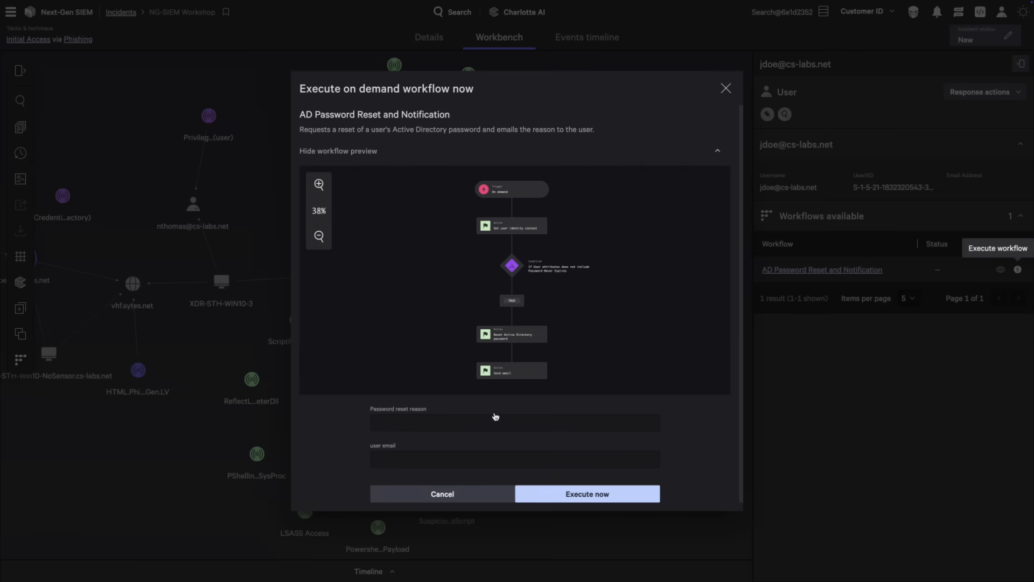
type("Compromised Account")
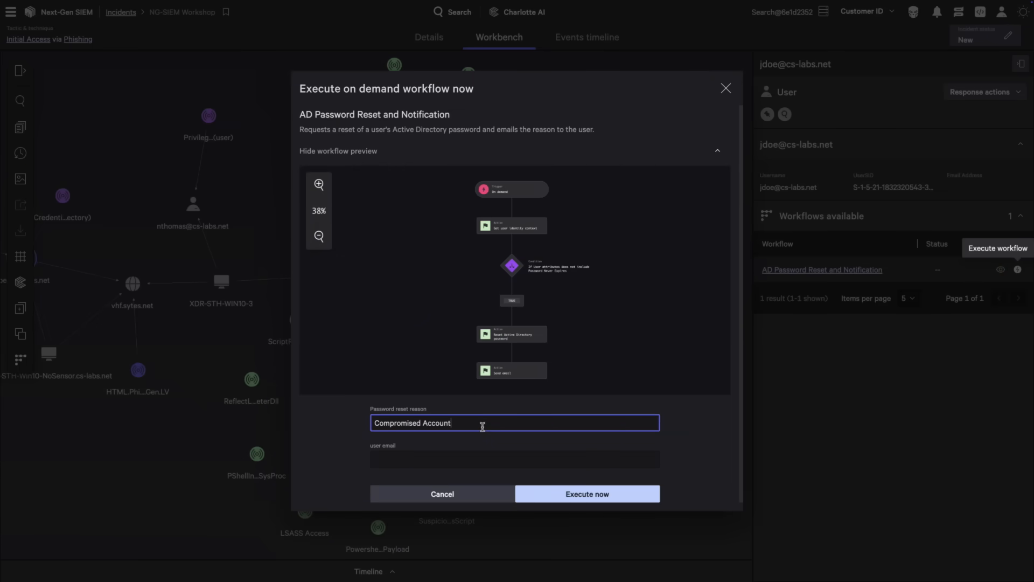
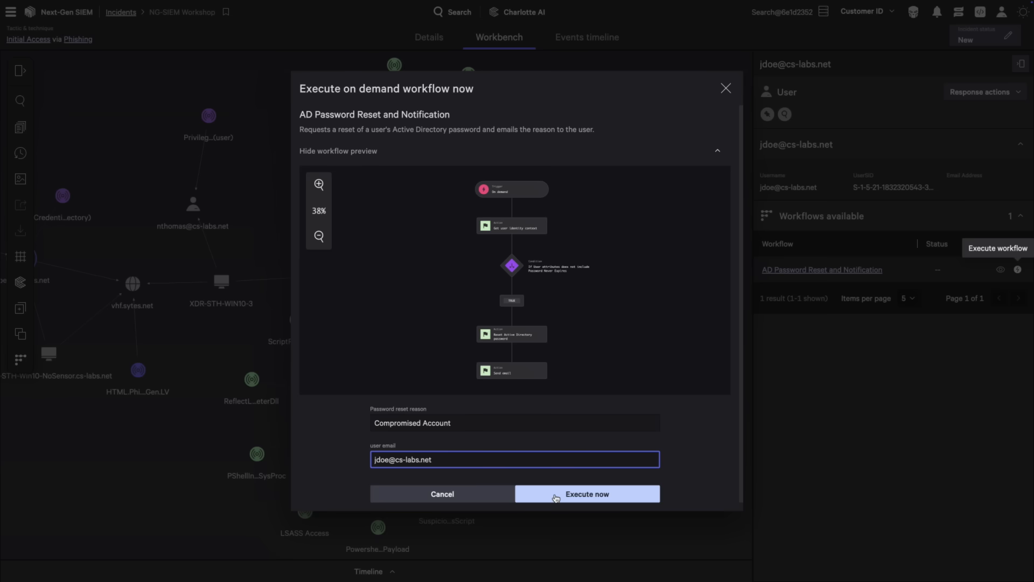
Step: Execute the workflow now and view its pending execution status
left_click(586, 493)
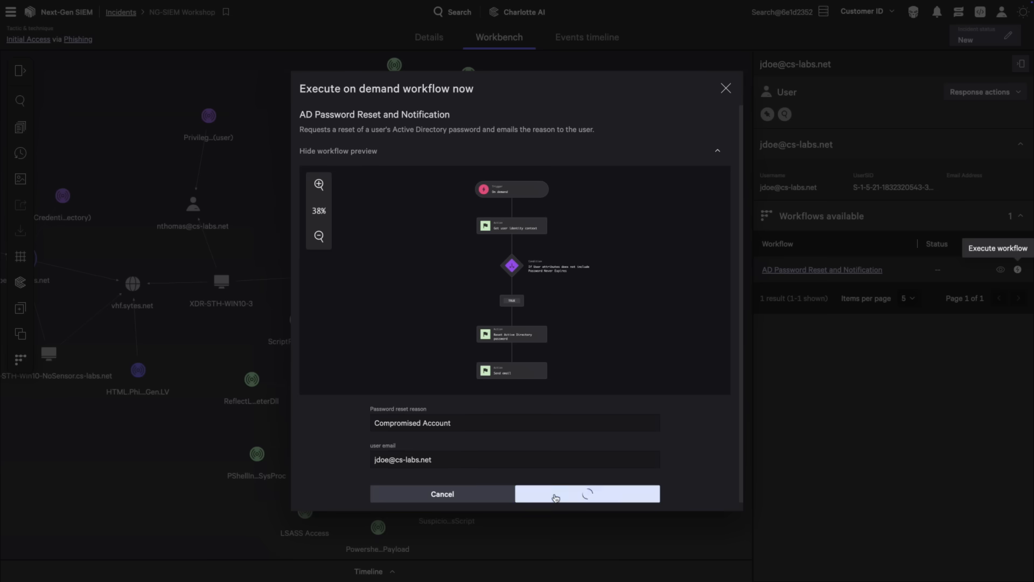
left_click(586, 494)
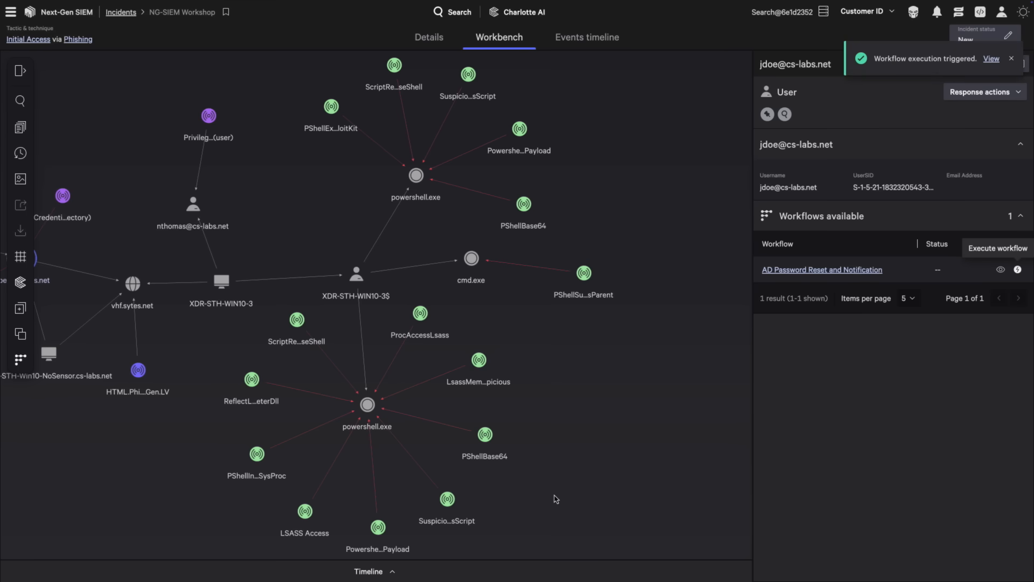
left_click(998, 248)
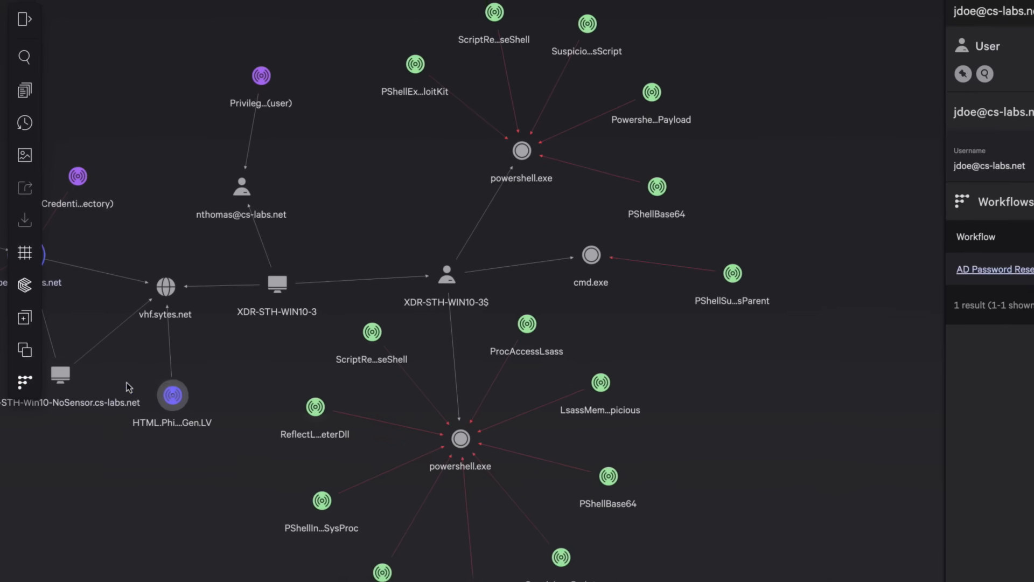
left_click(997, 270)
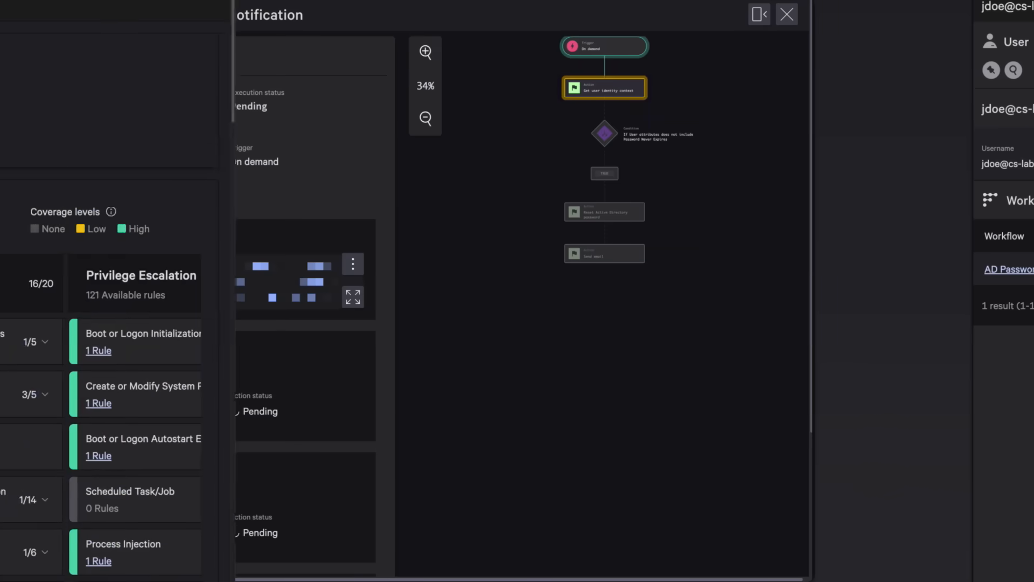
Step: Show the MITRE ATT&CK detection coverage dashboard filtered to techniques with gaps only
left_click(786, 14)
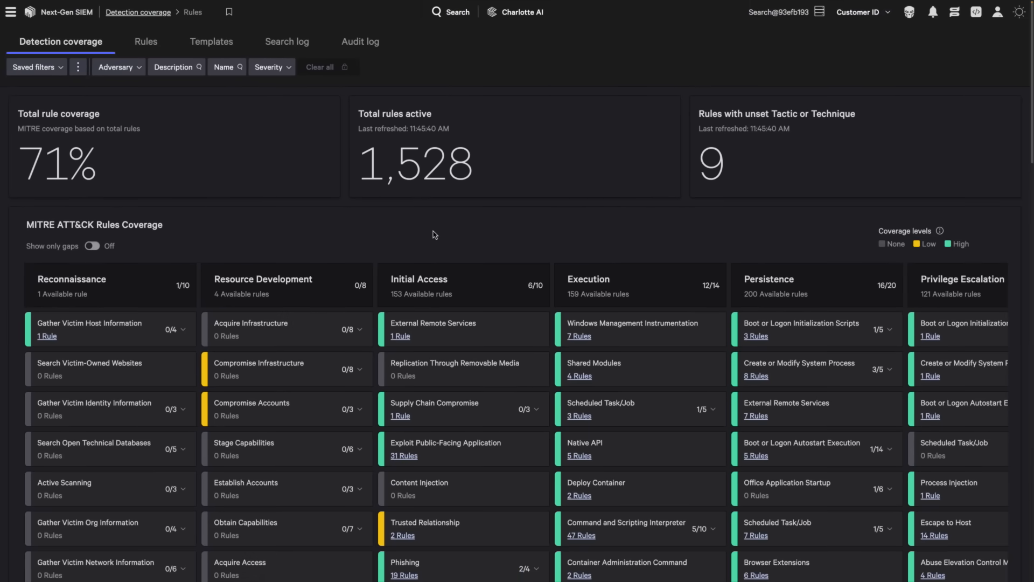
mouse_move(244, 241)
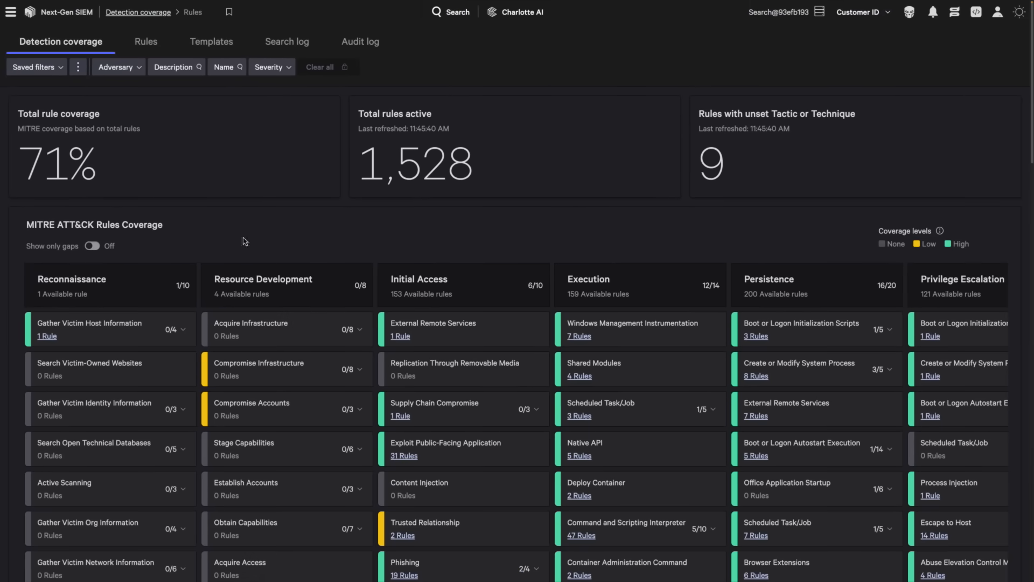
left_click(91, 245)
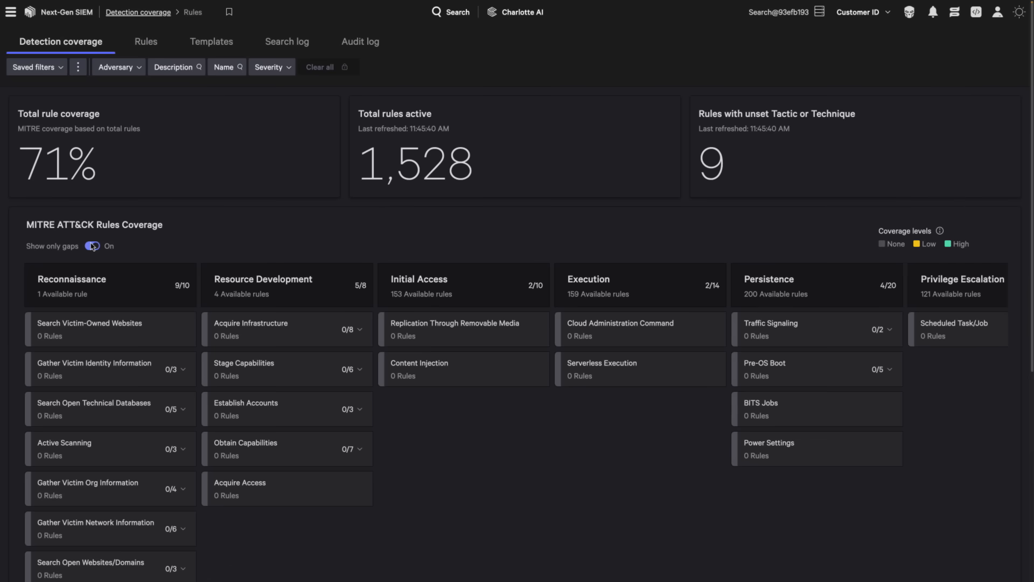